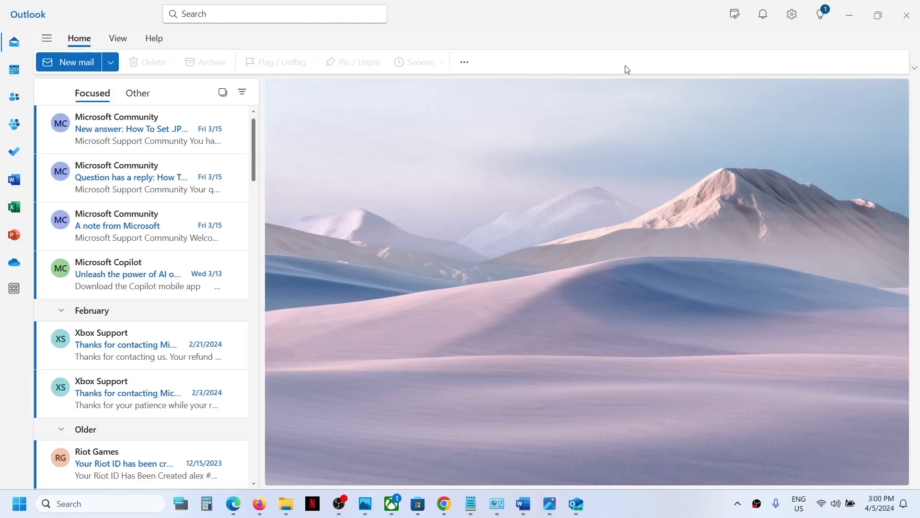
pyautogui.moveTo(595, 37)
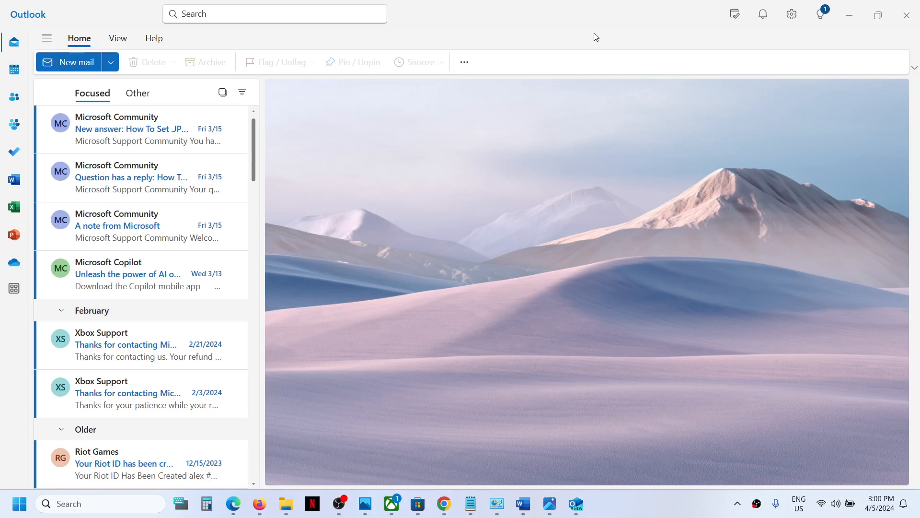
pyautogui.moveTo(567, 285)
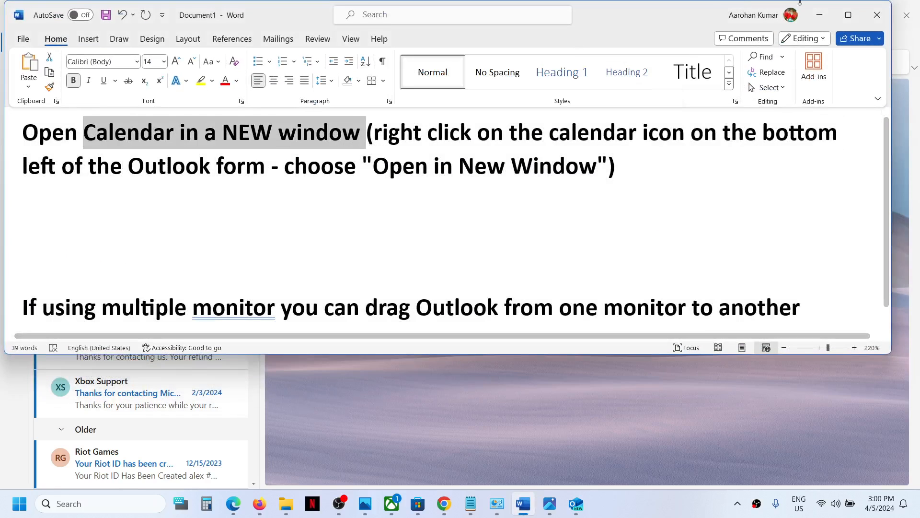
pyautogui.click(574, 503)
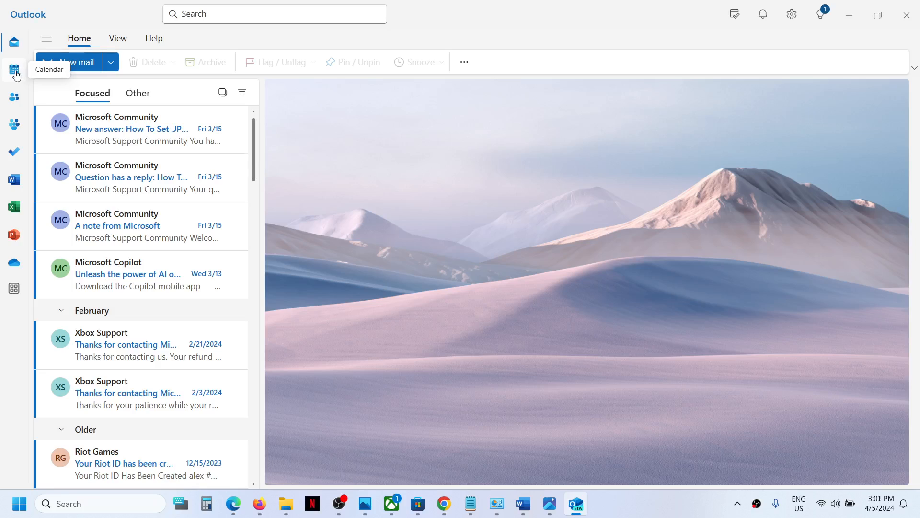
pyautogui.moveTo(19, 81)
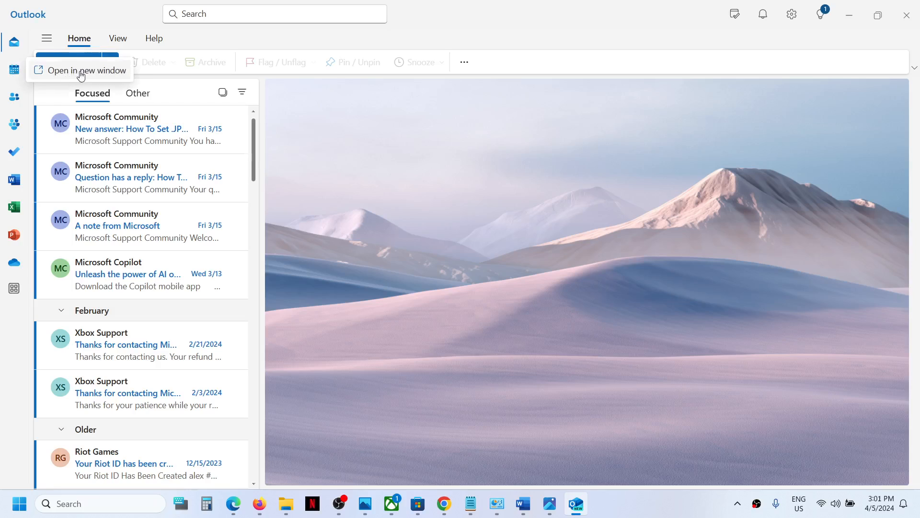
pyautogui.moveTo(474, 24)
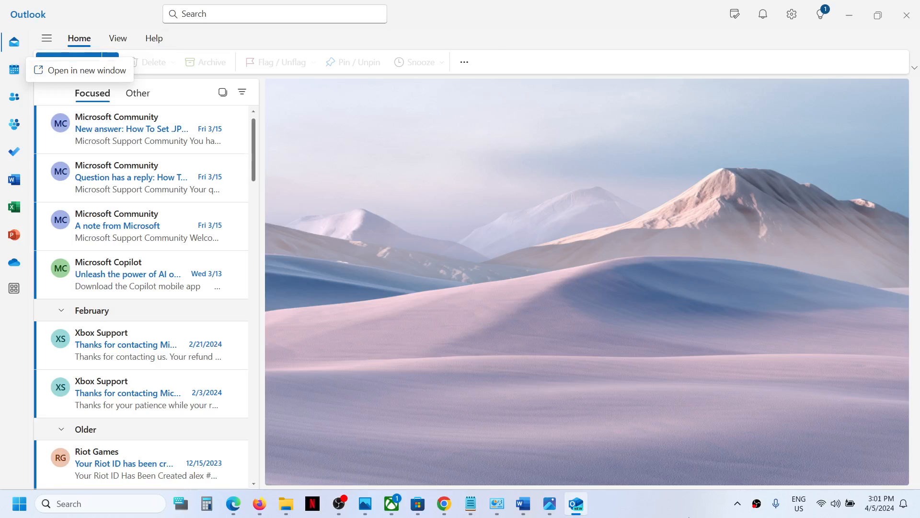
pyautogui.moveTo(575, 503)
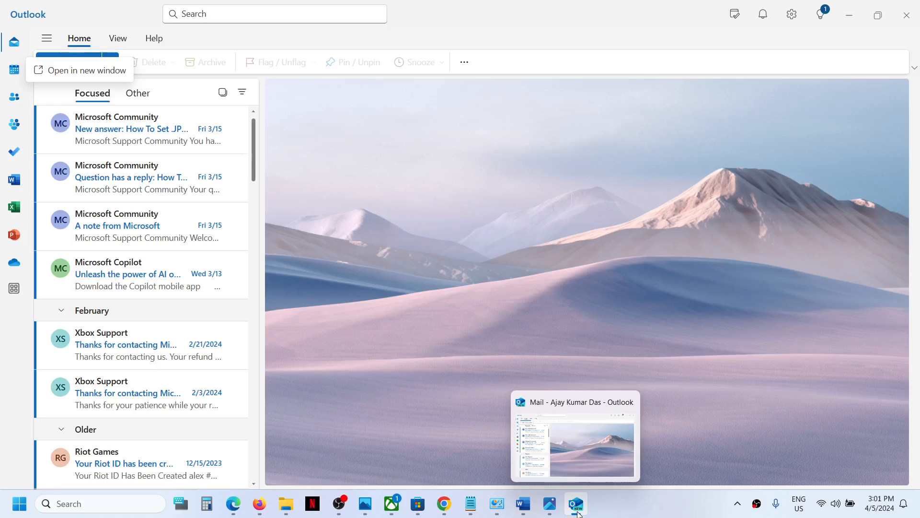
# - Launch the Calendar in its own separate Outlook window via the shortcut menu
pyautogui.rightClick(576, 503)
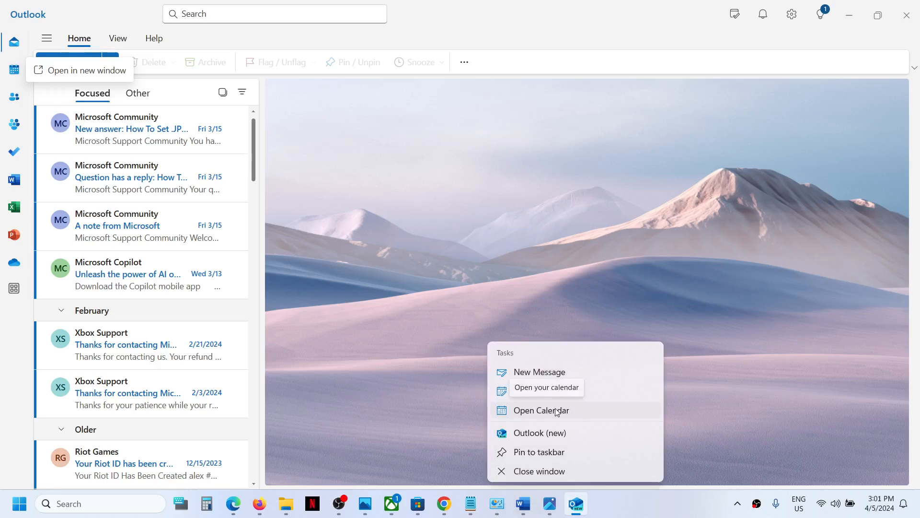
pyautogui.moveTo(567, 415)
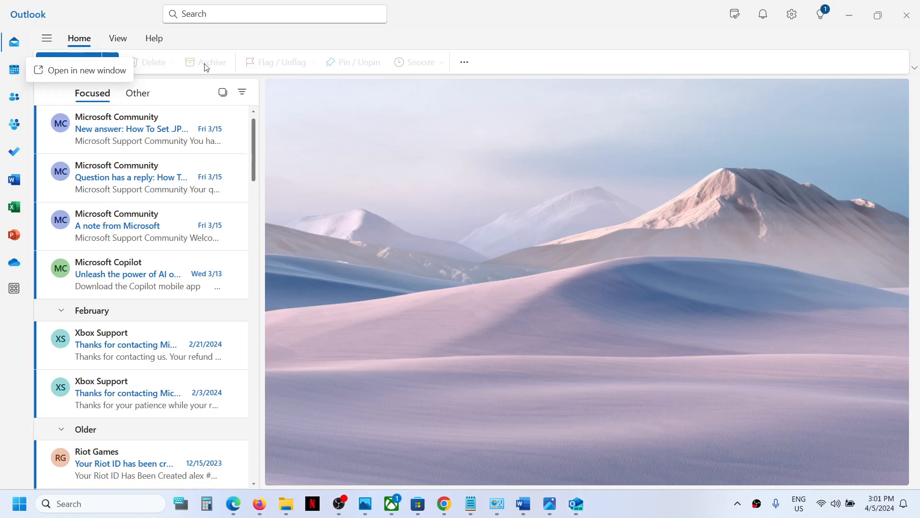
pyautogui.moveTo(69, 75)
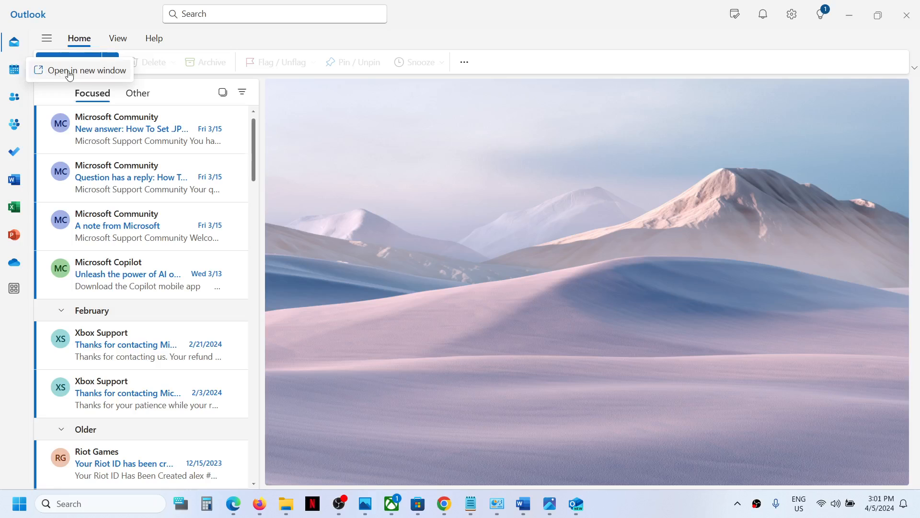
pyautogui.click(86, 70)
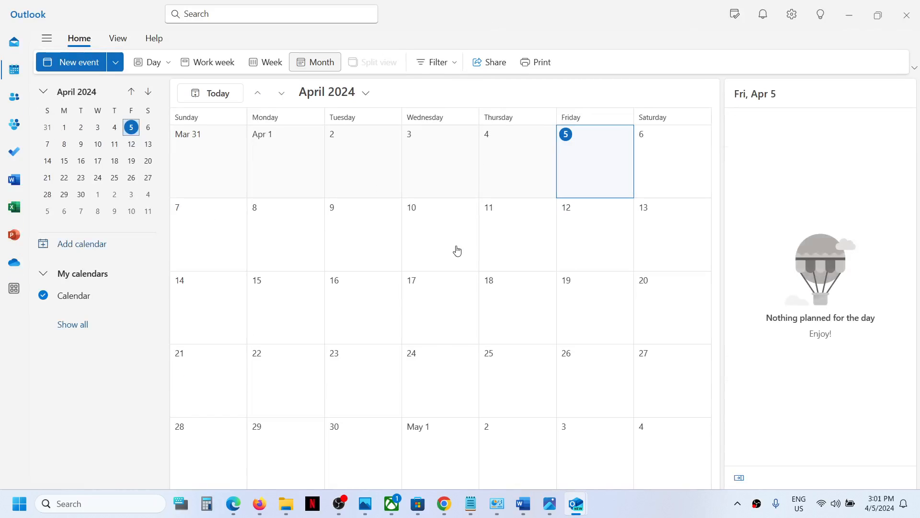
pyautogui.moveTo(575, 503)
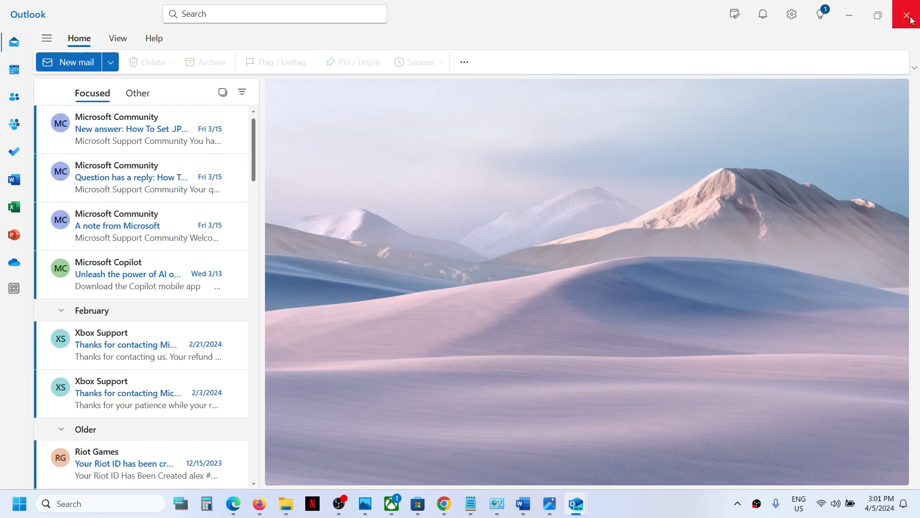
# - Close the original Outlook mail window, leaving only the Calendar window
pyautogui.click(15, 69)
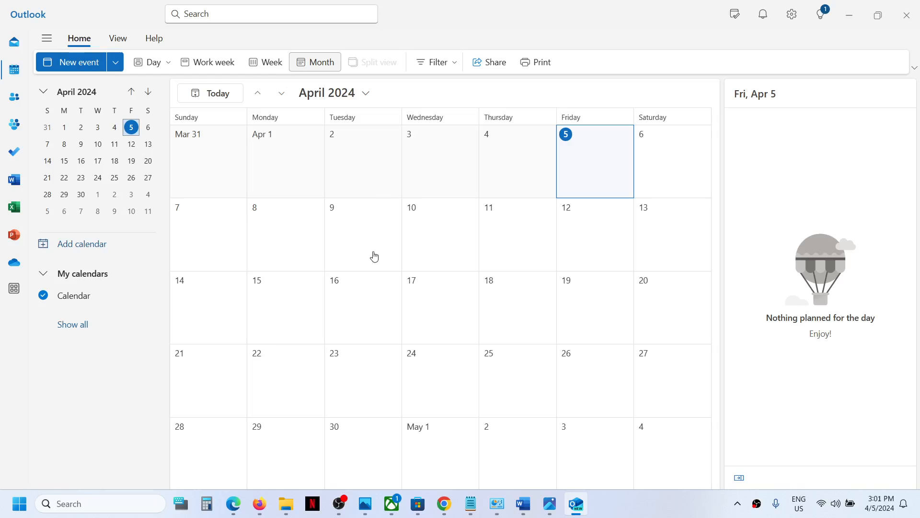
pyautogui.moveTo(14, 41)
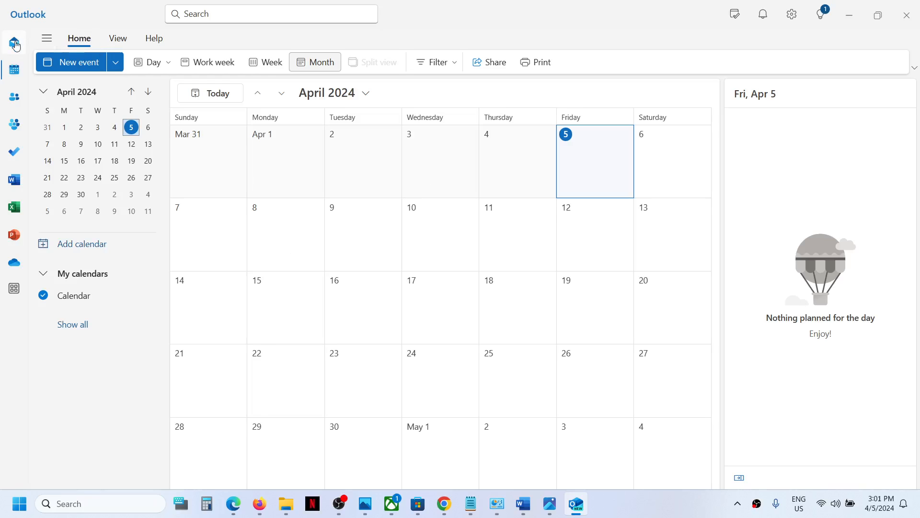
pyautogui.moveTo(13, 41)
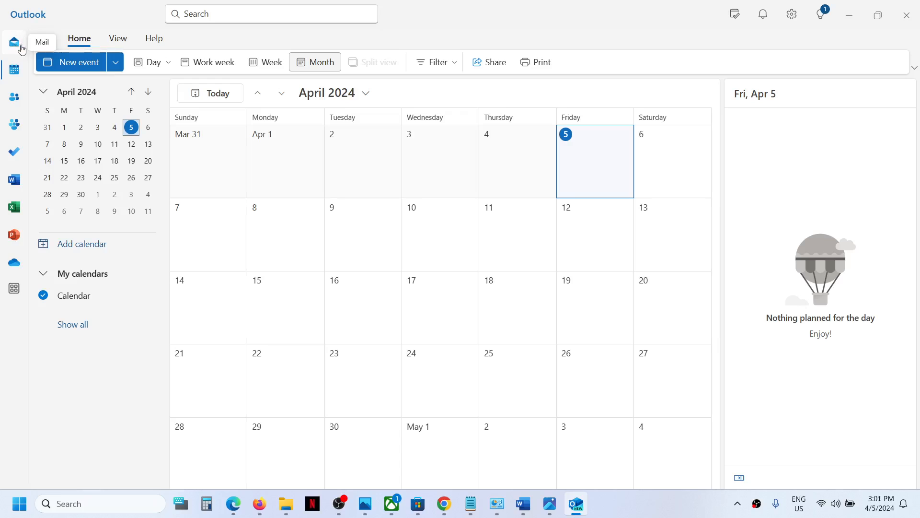
# - Switch the remaining Calendar window back to the mail inbox with a normal ribbon
pyautogui.click(13, 41)
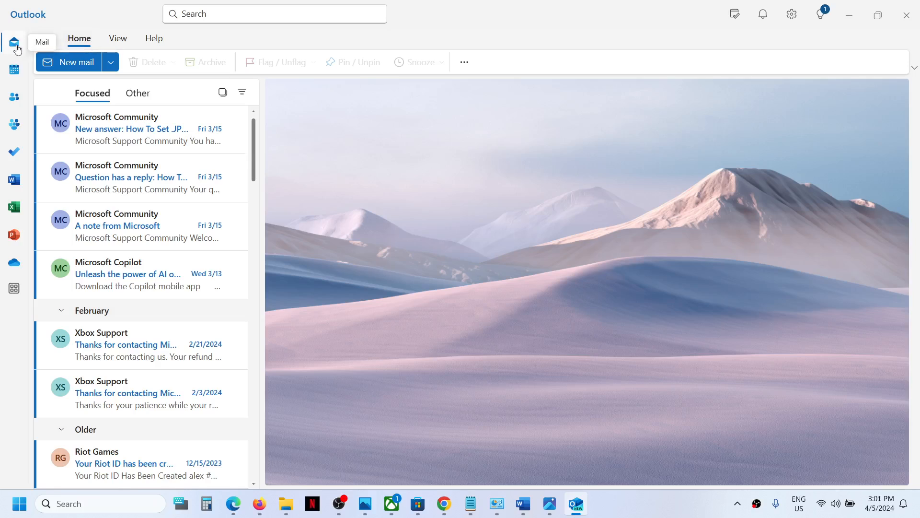
pyautogui.click(14, 38)
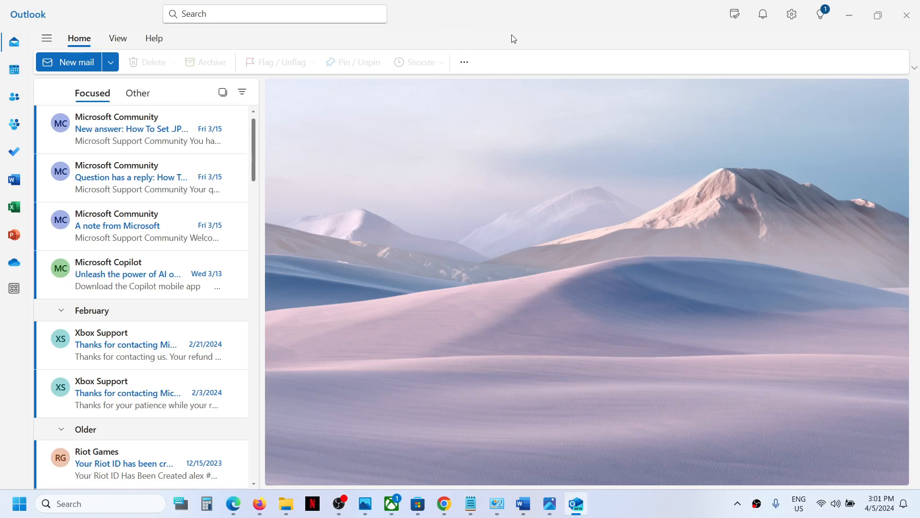
pyautogui.moveTo(535, 486)
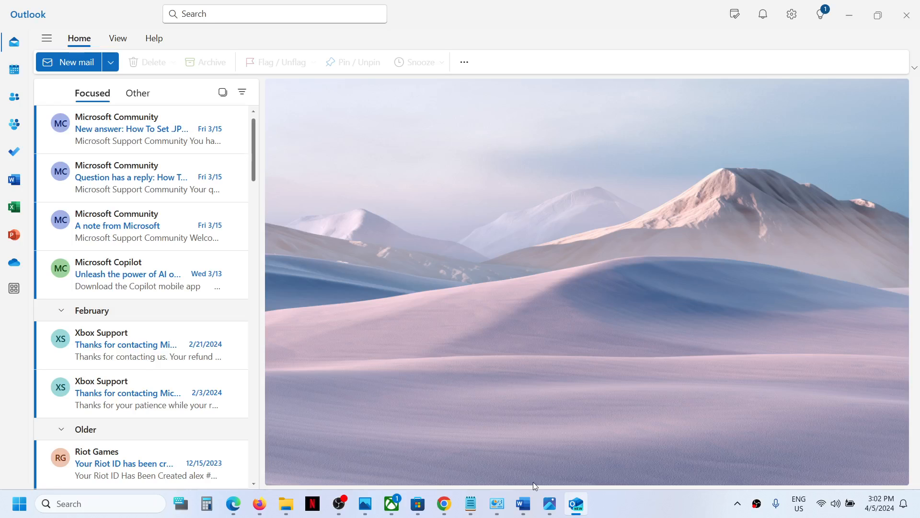
pyautogui.click(521, 503)
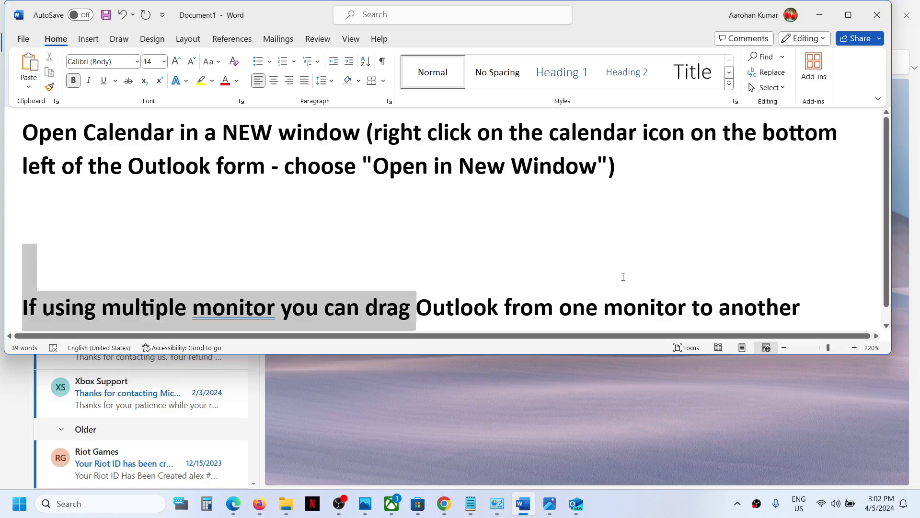
pyautogui.moveTo(414, 306); pyautogui.dragTo(799, 306)
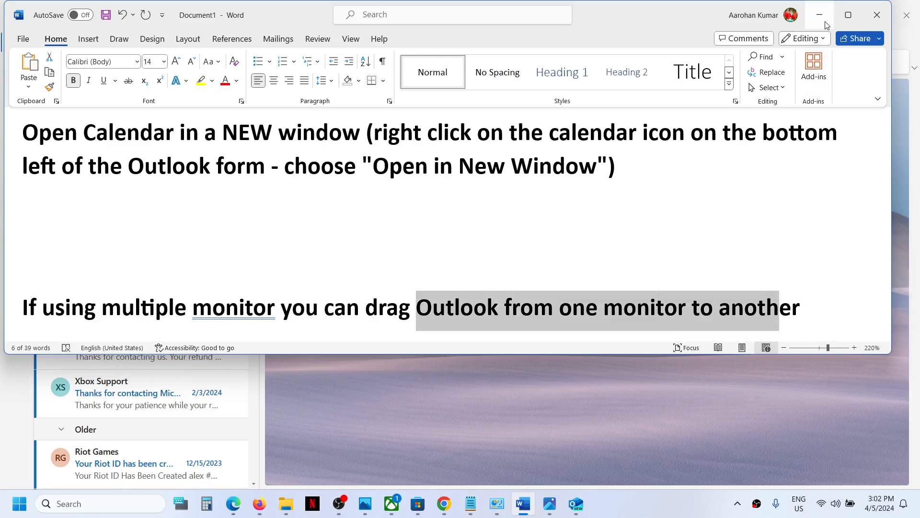
pyautogui.click(575, 503)
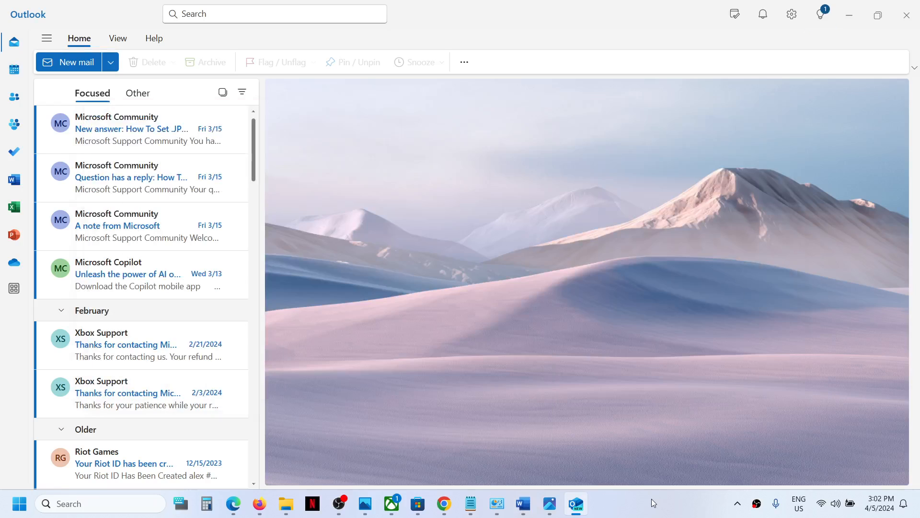